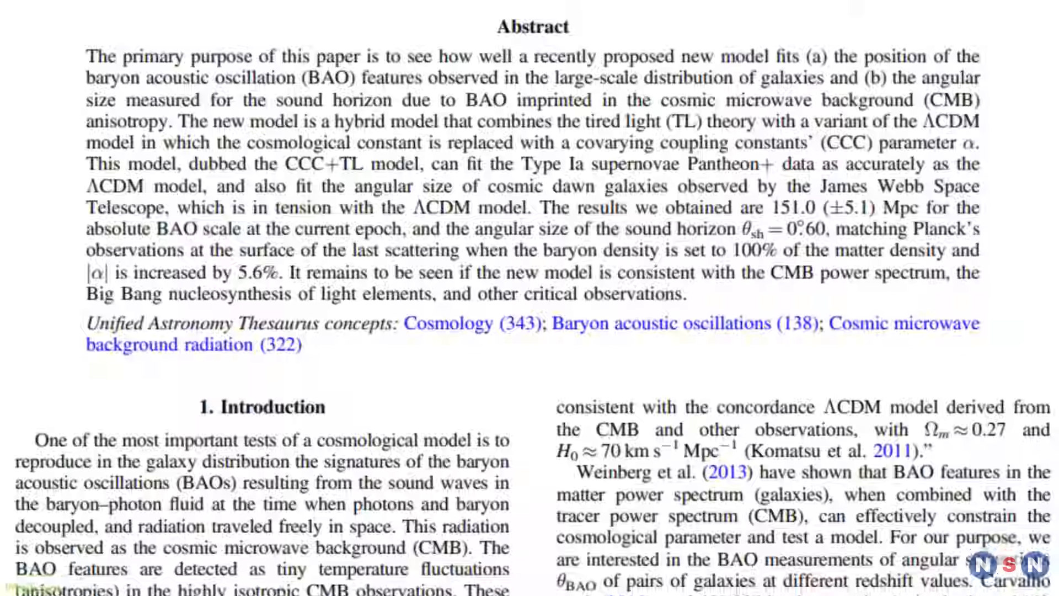
scroll(up, 3)
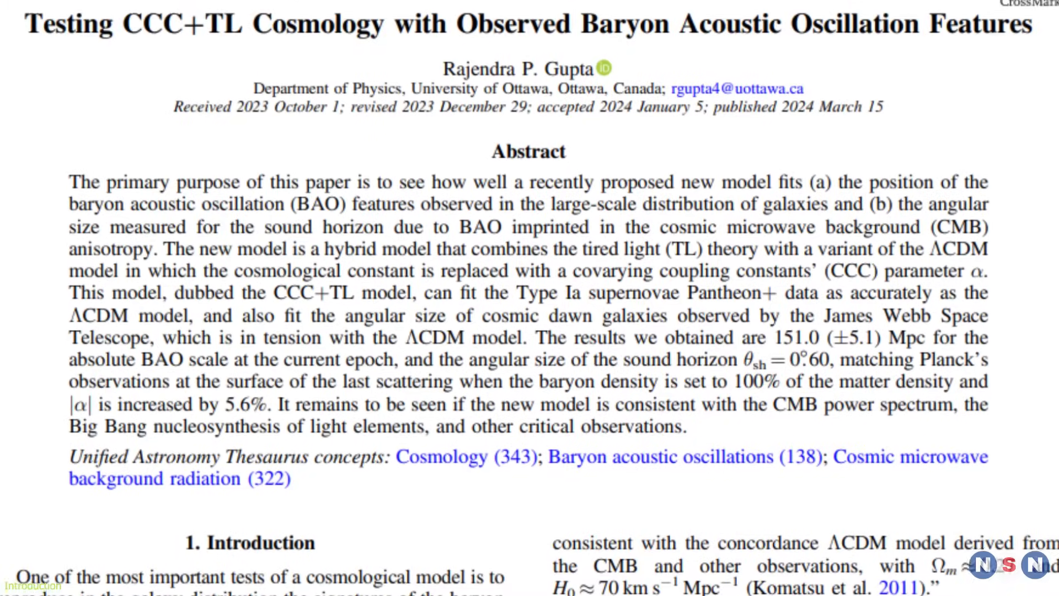
scroll(down, 3)
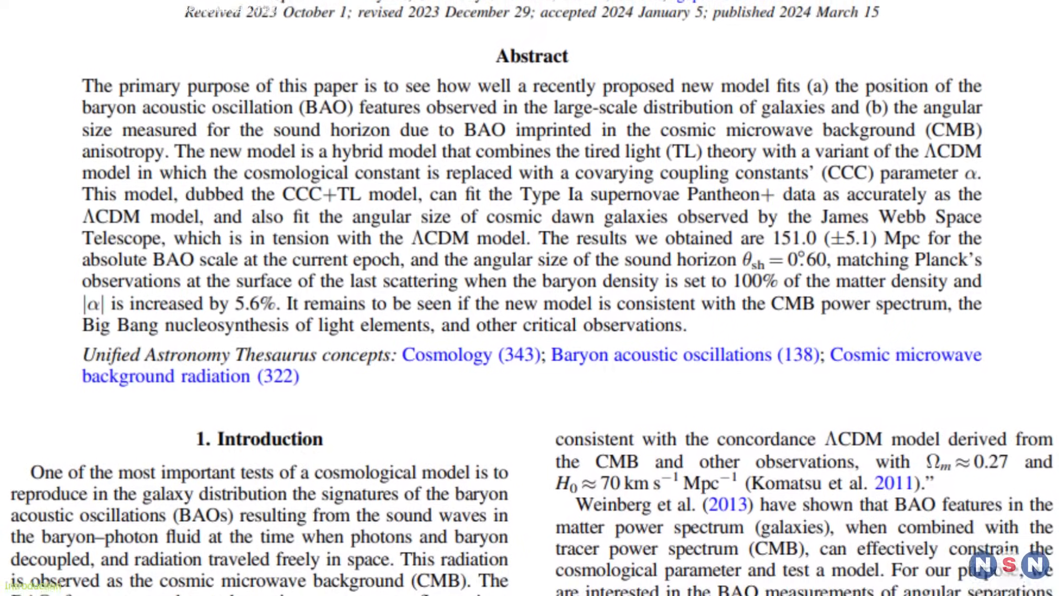
scroll(up, 3)
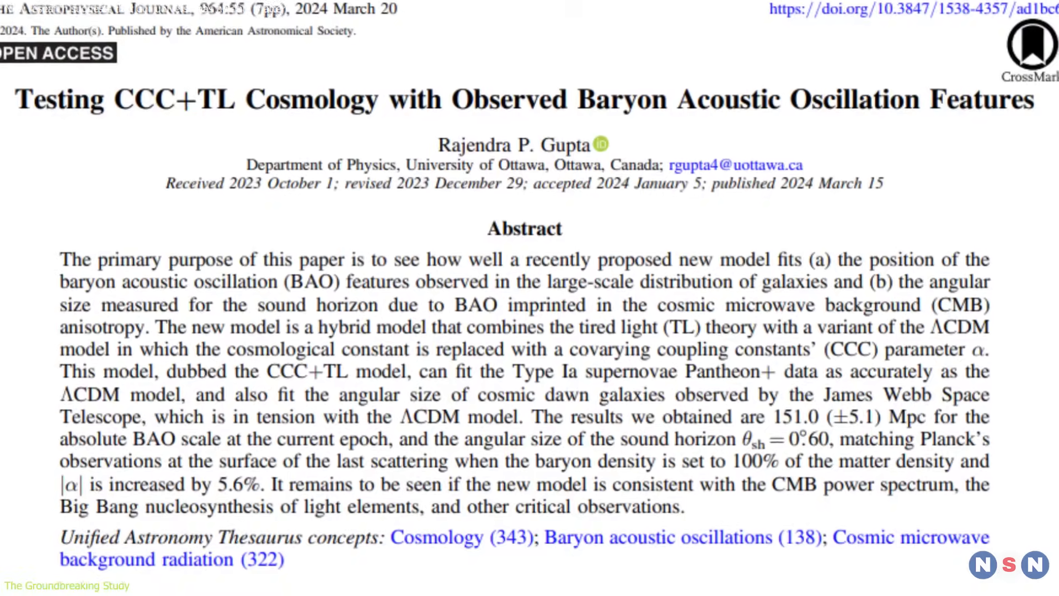
scroll(down, 3)
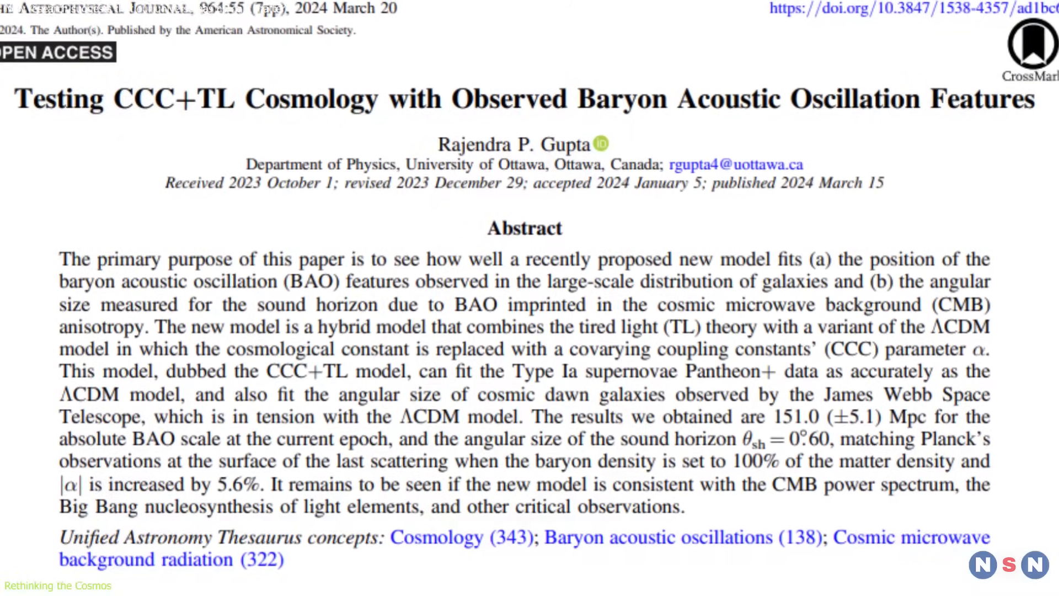
scroll(down, 3)
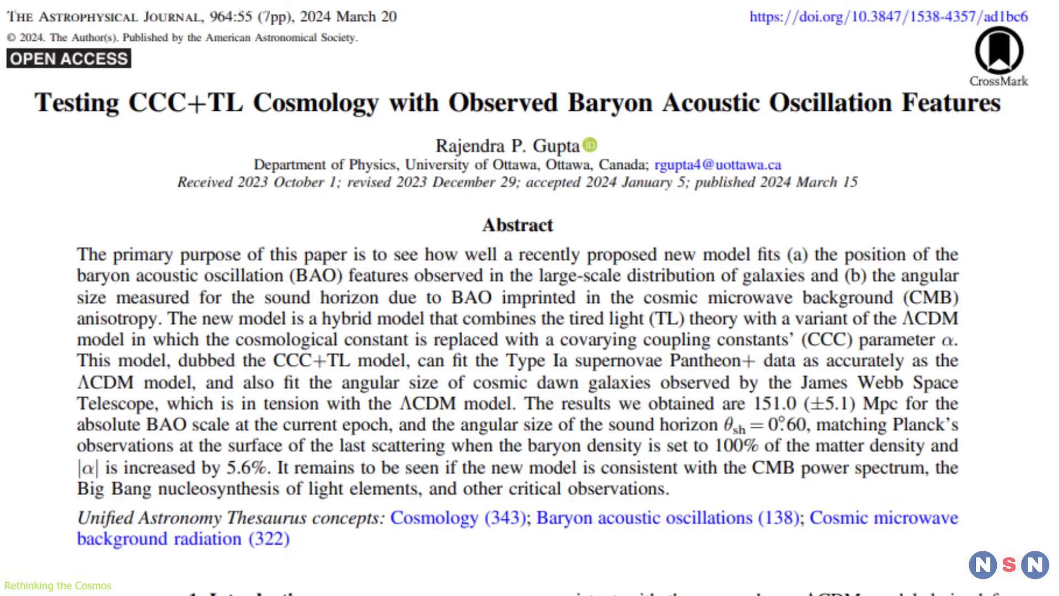
scroll(up, 3)
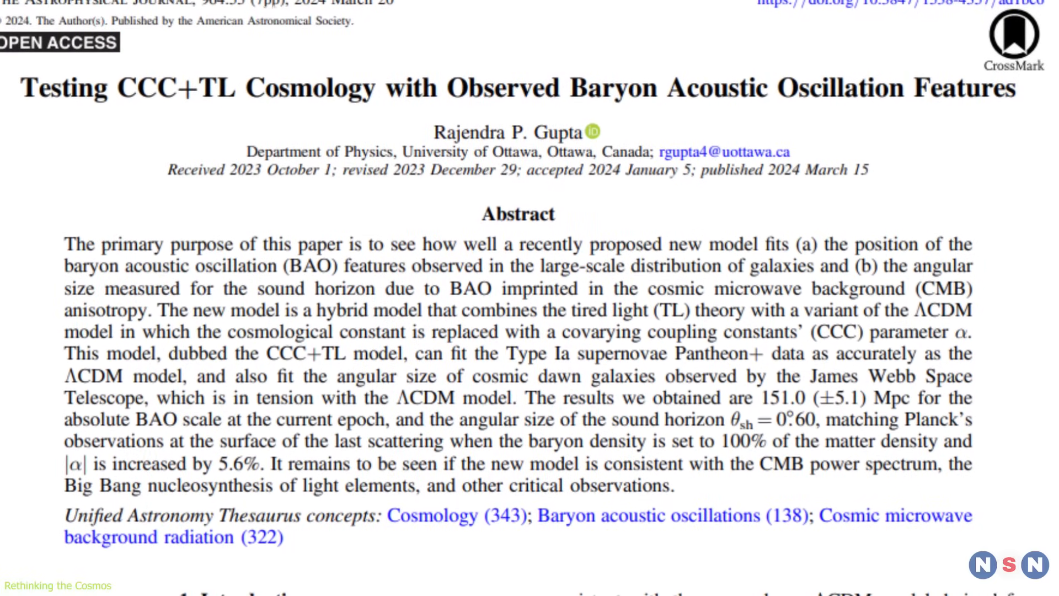
scroll(up, 3)
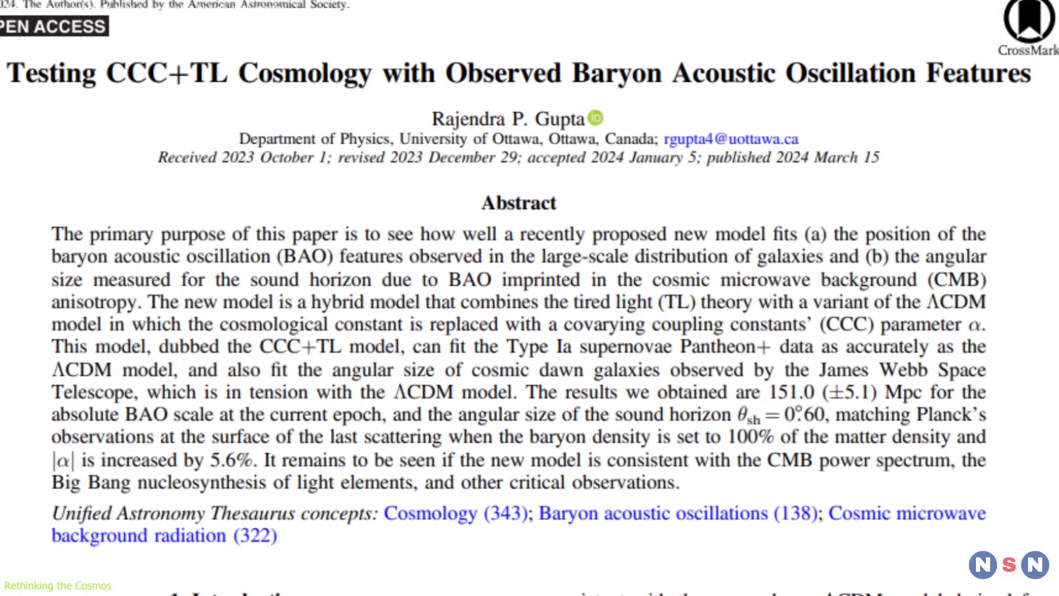
scroll(up, 3)
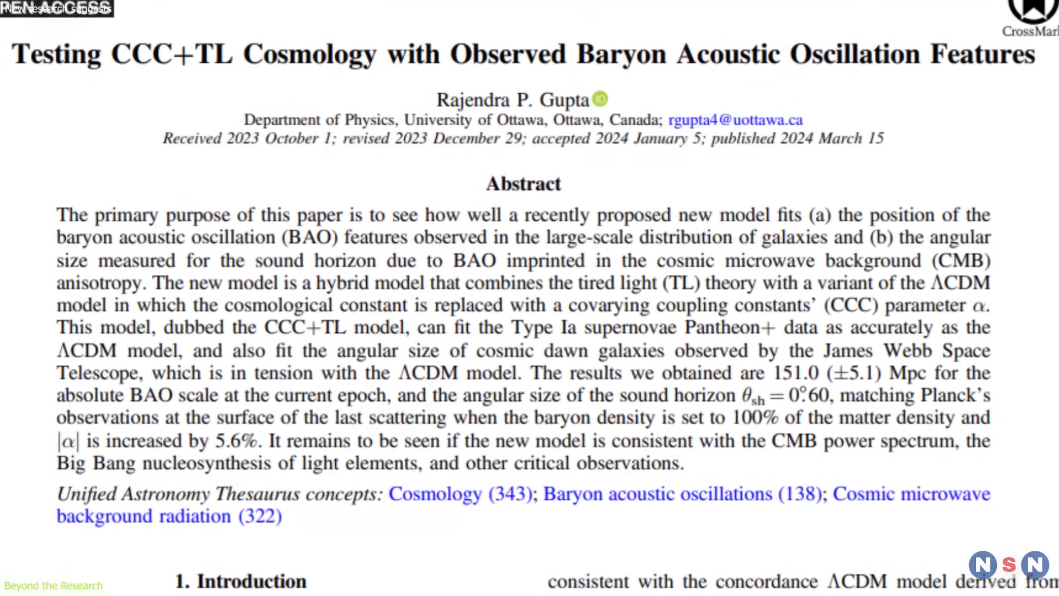
scroll(down, 3)
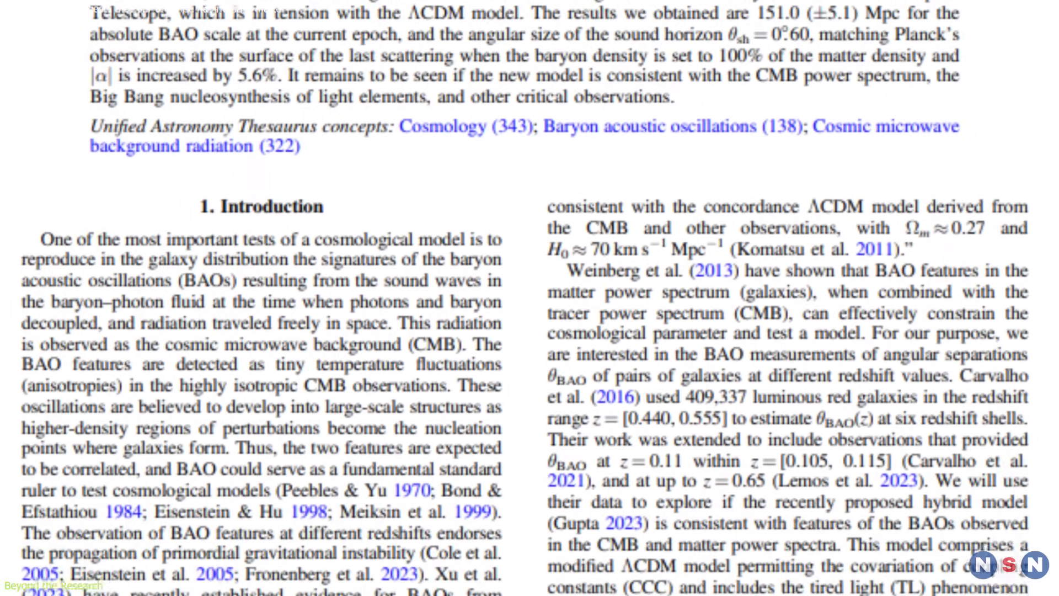
scroll(down, 3)
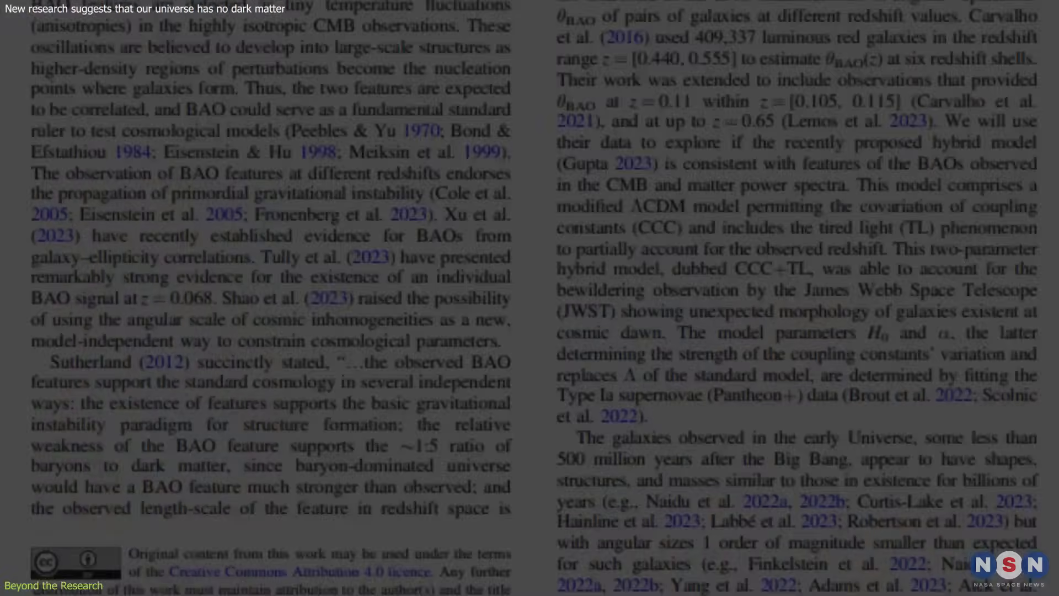